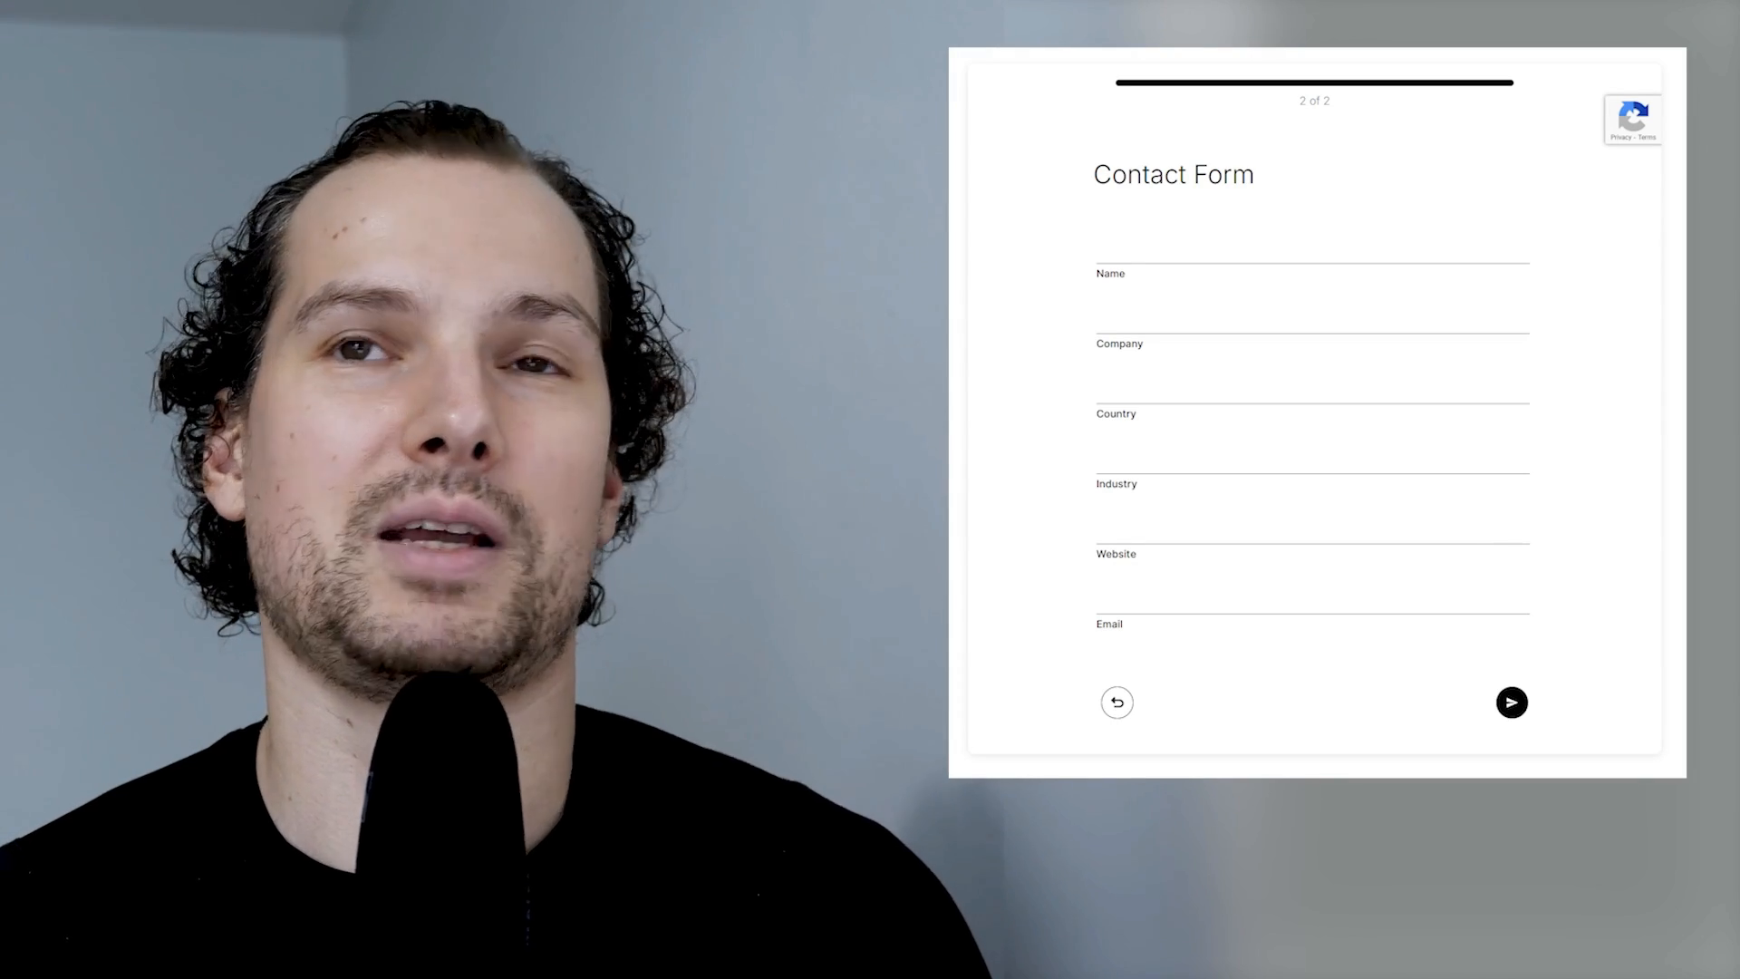
# Return to step 1 of the contact form with the Message field.
pyautogui.click(1116, 701)
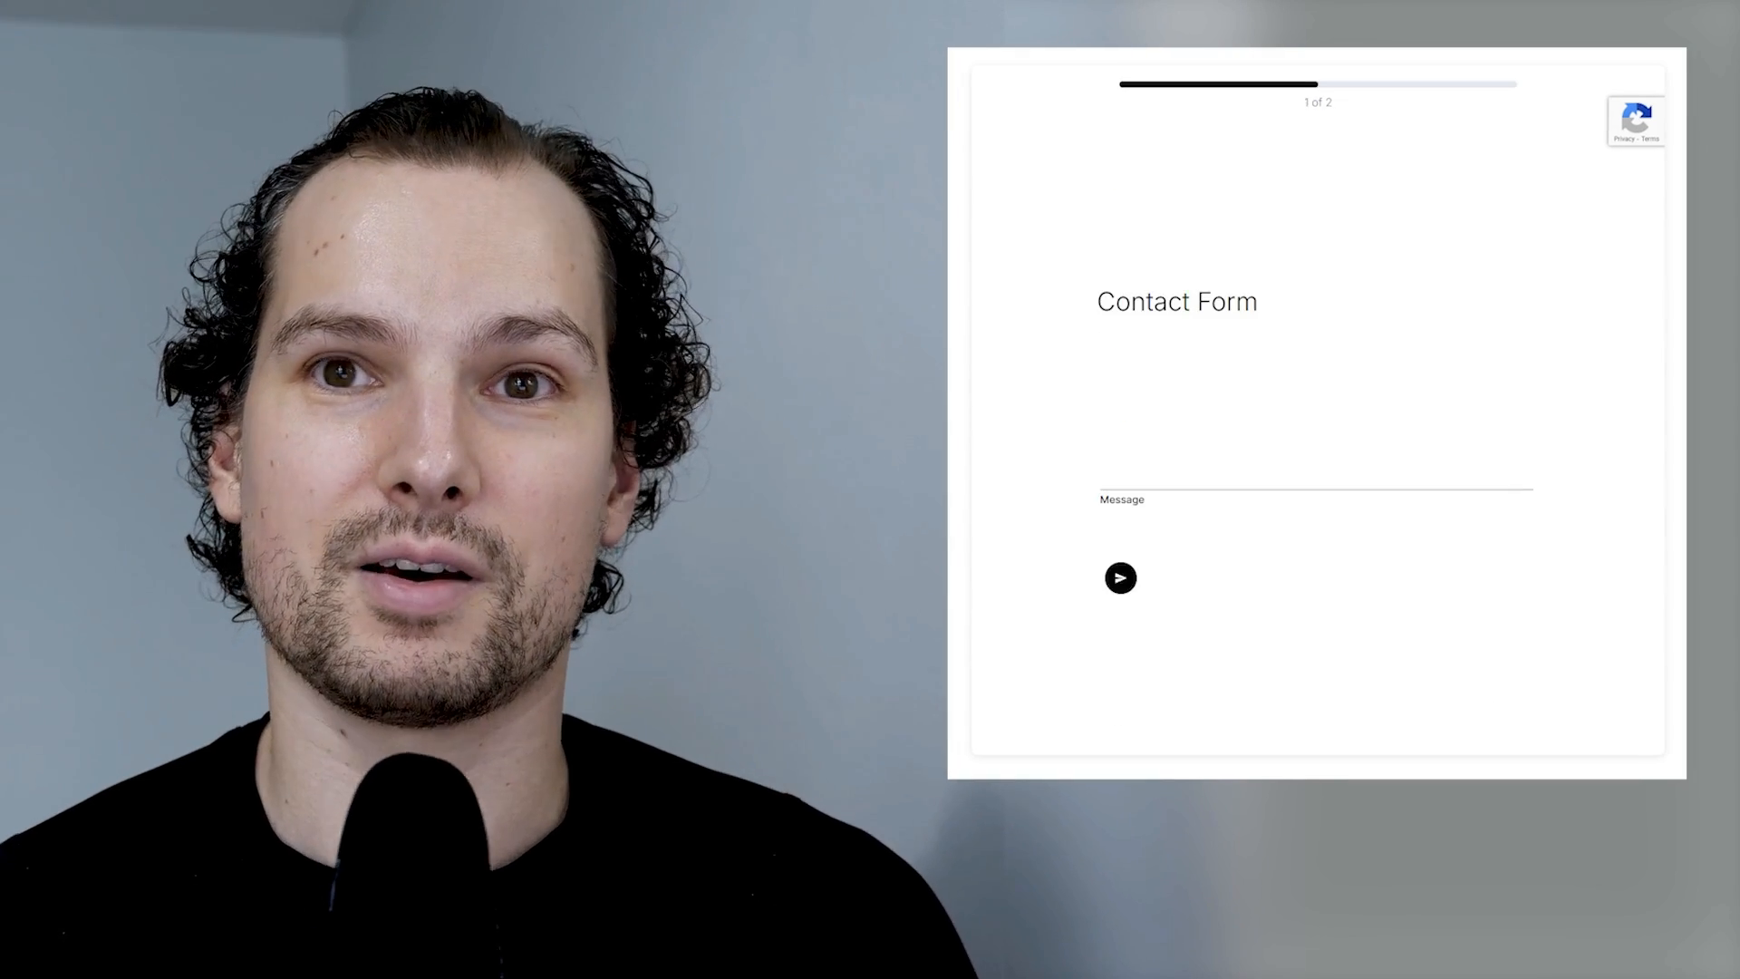